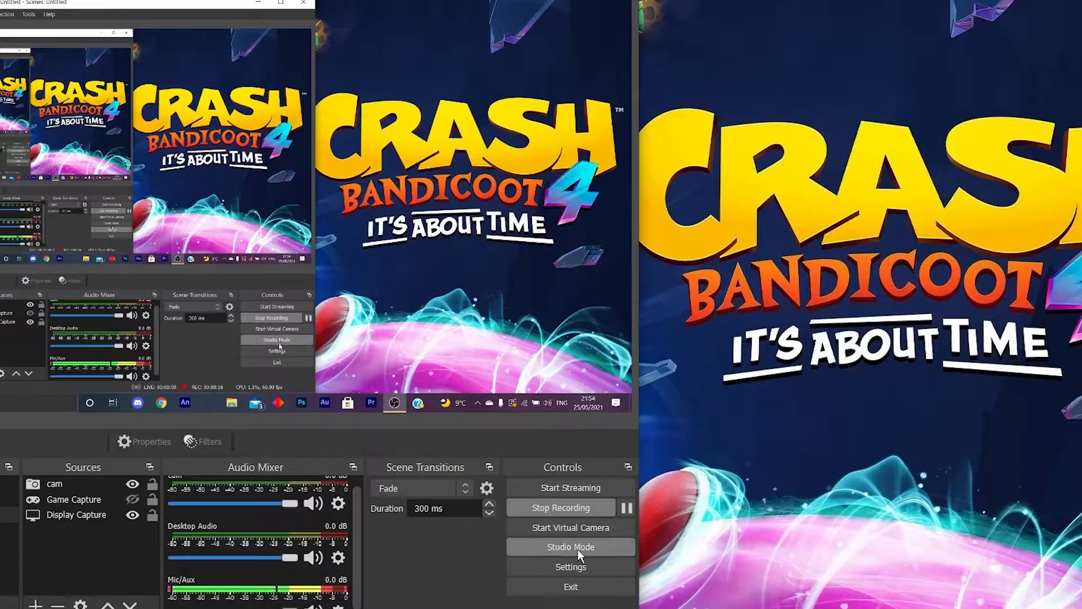
mouse_move(570, 528)
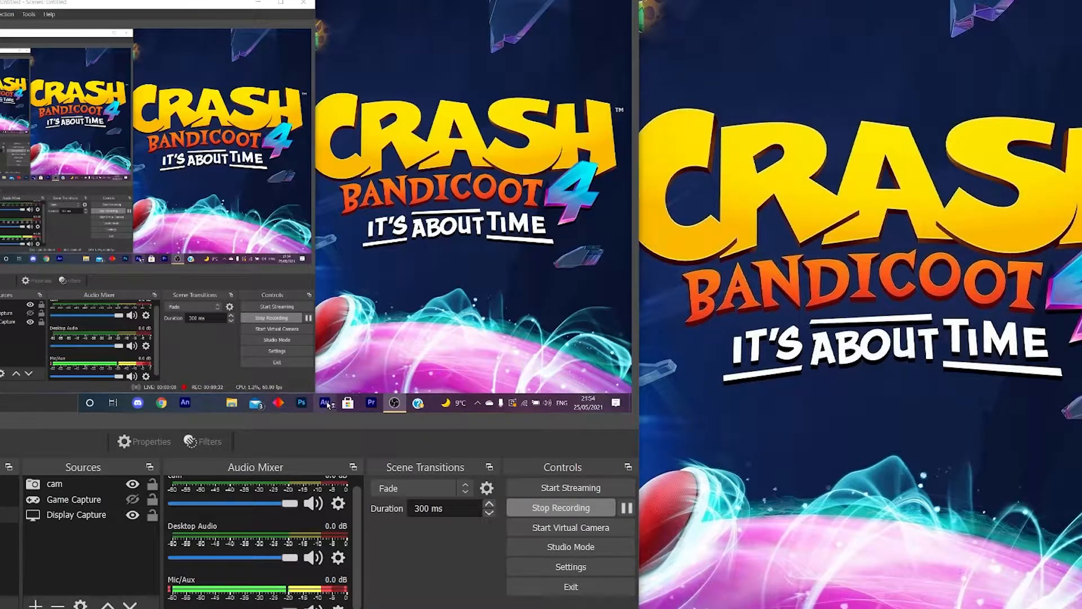
Launch Adobe Audition from the taskbar while OBS keeps recording.
left_click(323, 402)
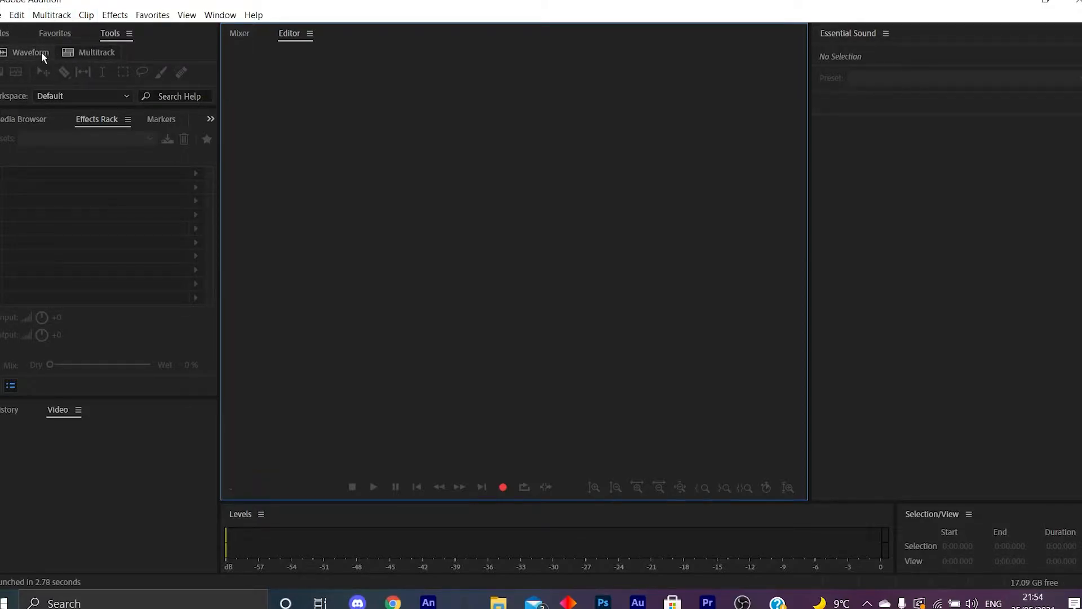
mouse_move(462, 520)
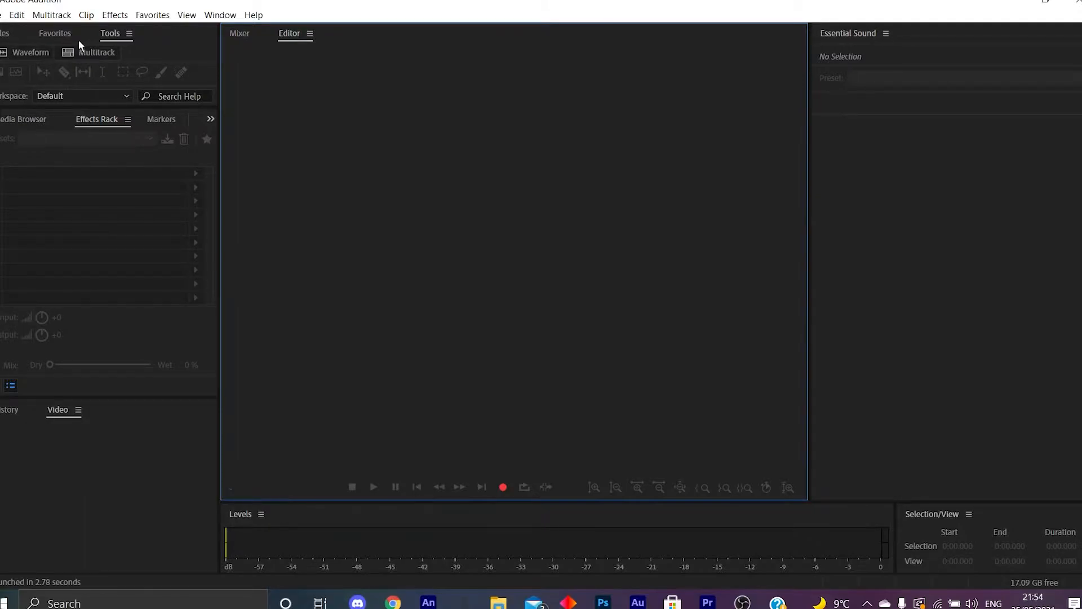
mouse_move(97, 52)
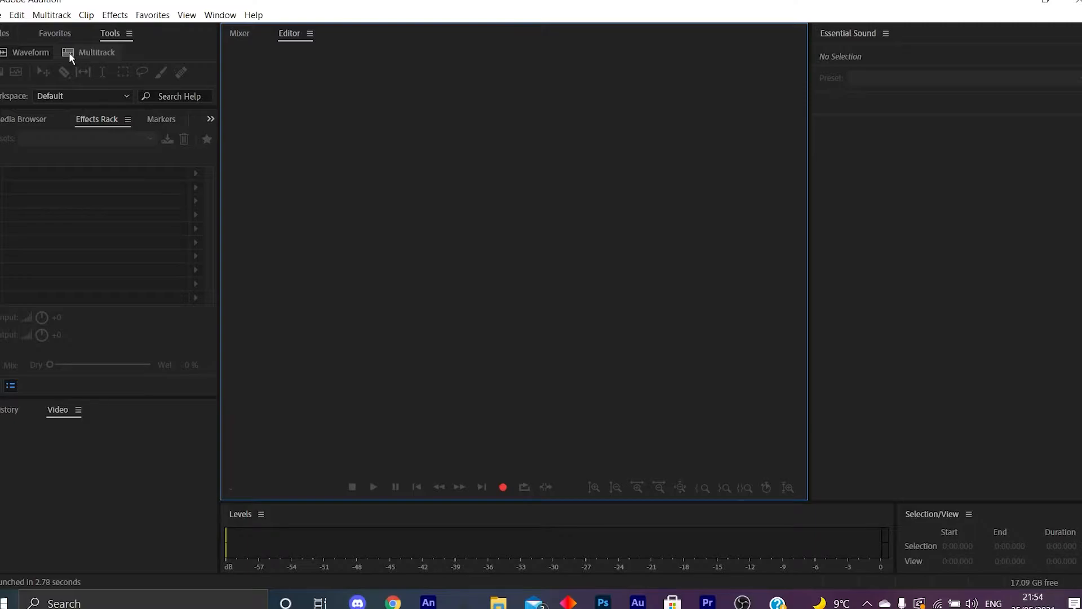
Create a new multitrack session, replacing the default name with 'pico'.
left_click(96, 52)
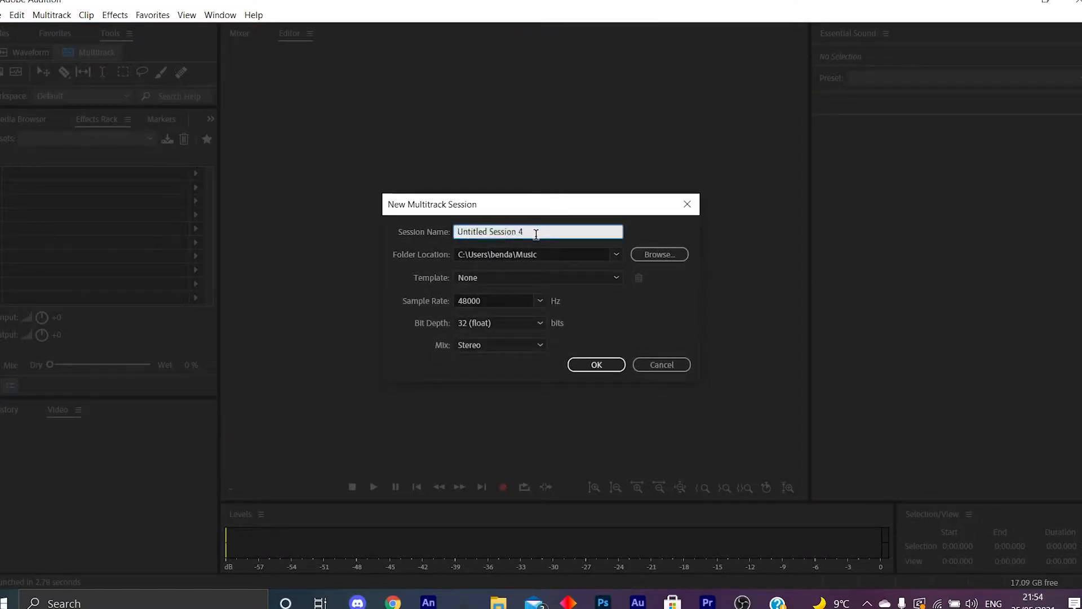
key("Backspace")
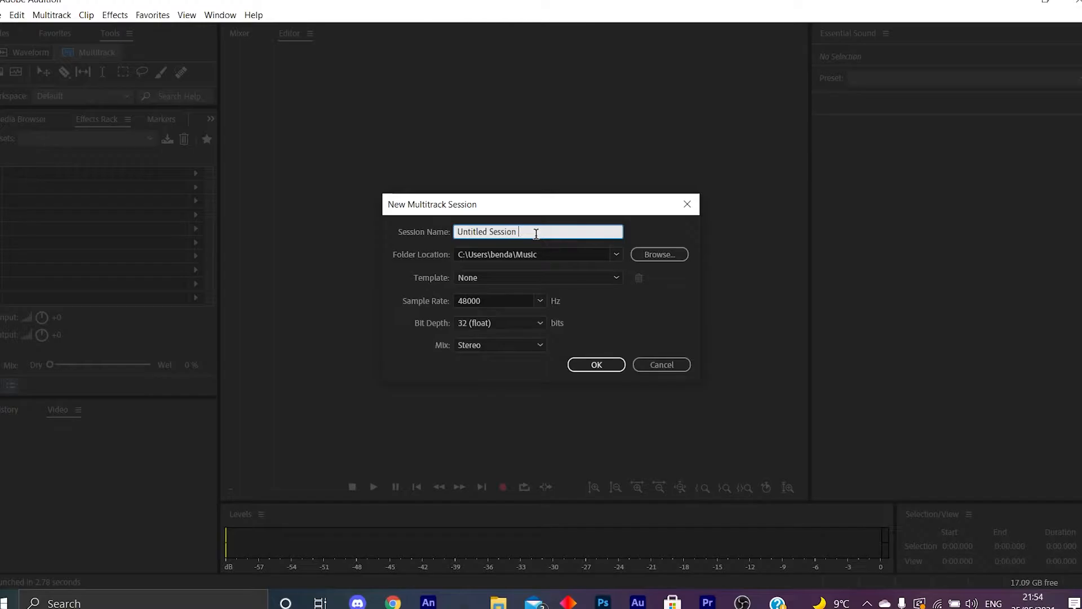
type("pid")
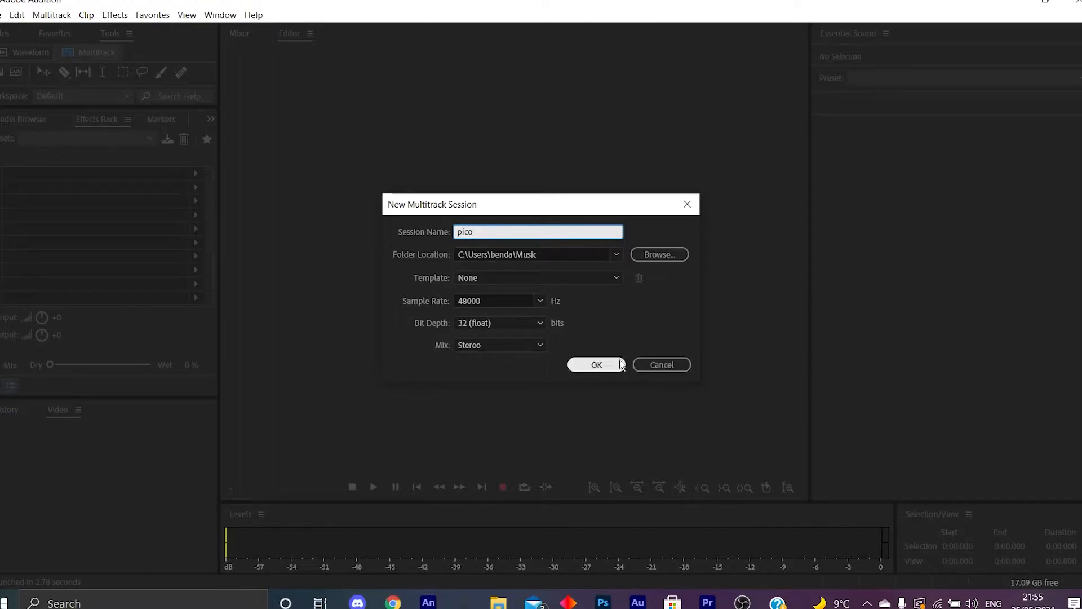
left_click(596, 365)
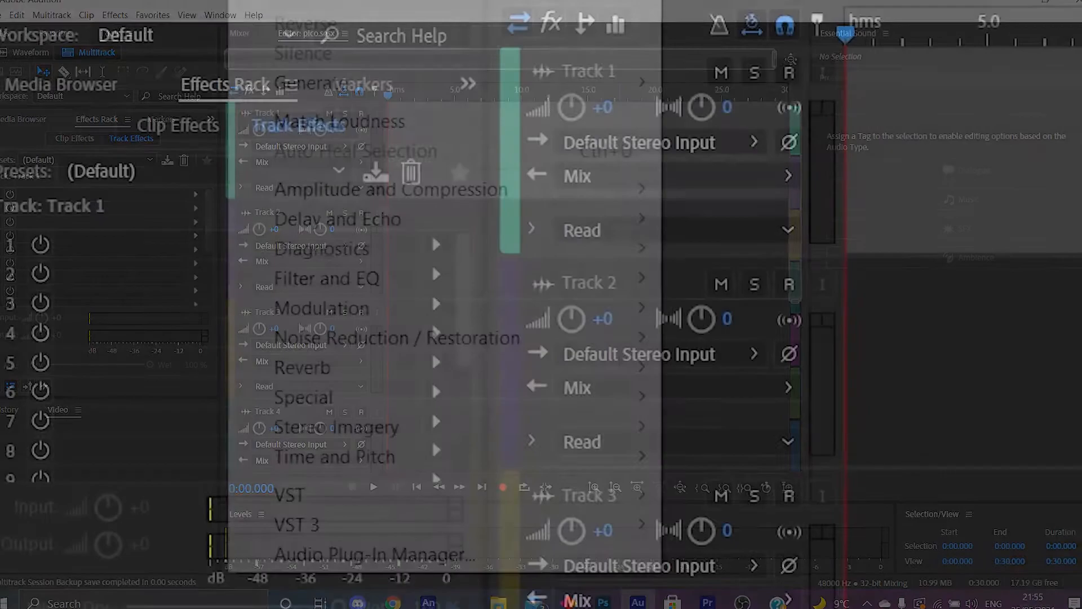
mouse_move(379, 557)
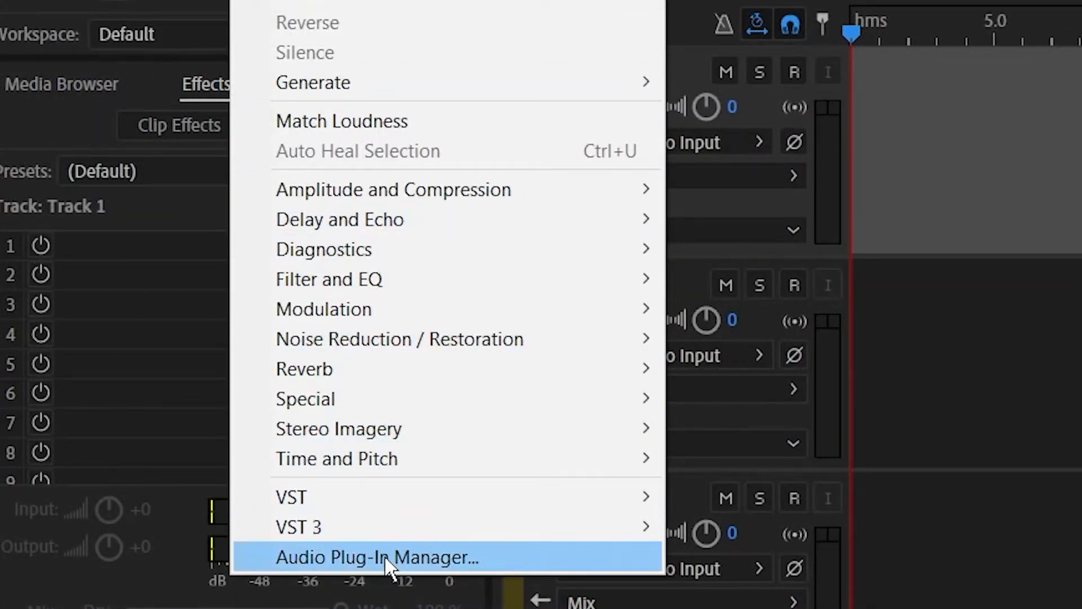
mouse_move(449, 503)
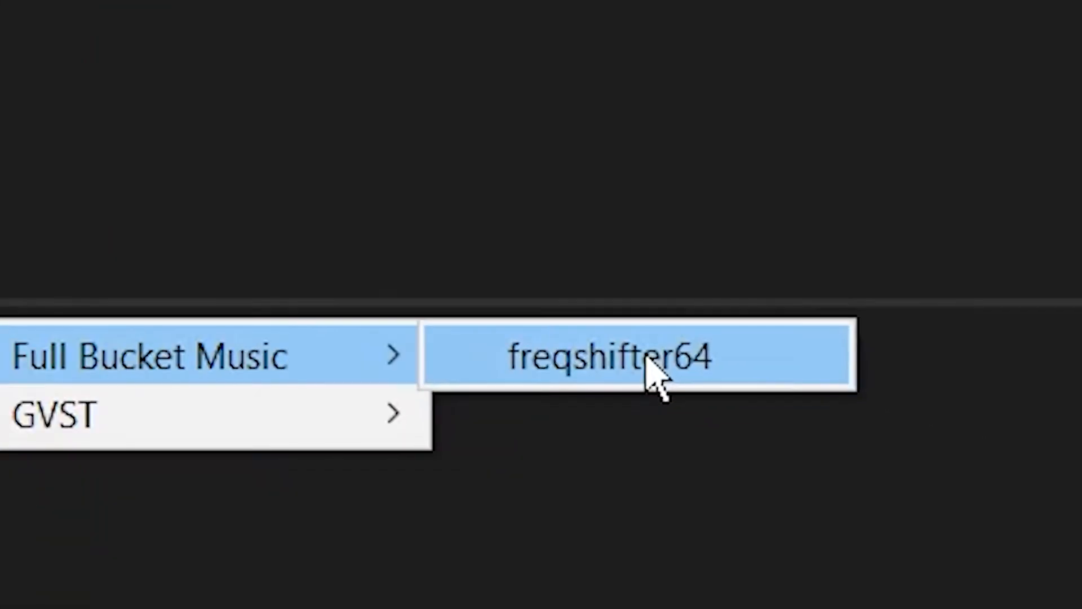
mouse_move(611, 407)
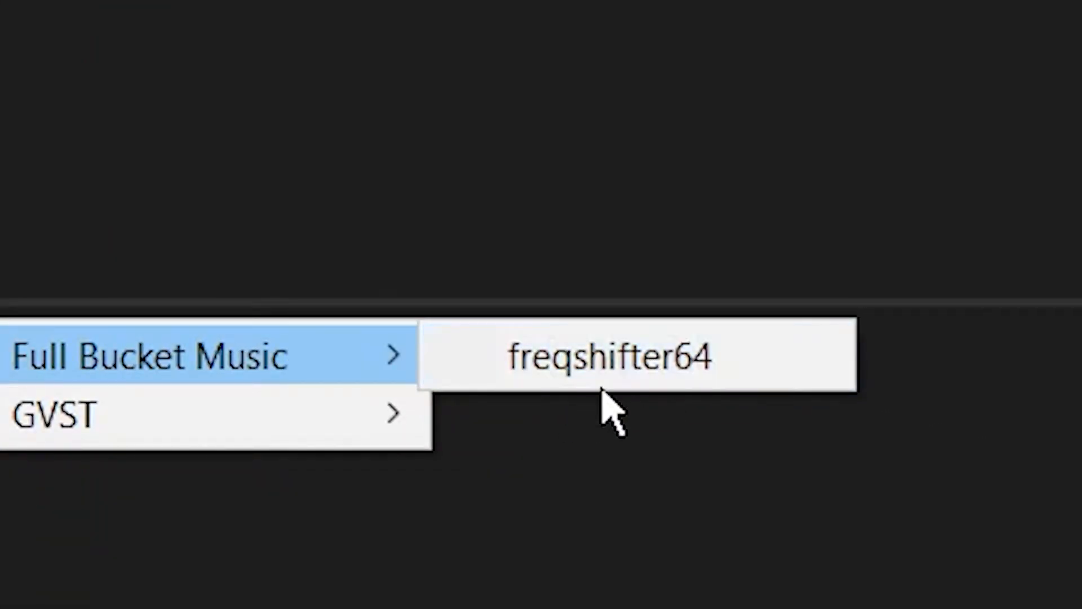
Insert Full Bucket Music's freqshifter64 VST effect on Track 1.
left_click(607, 355)
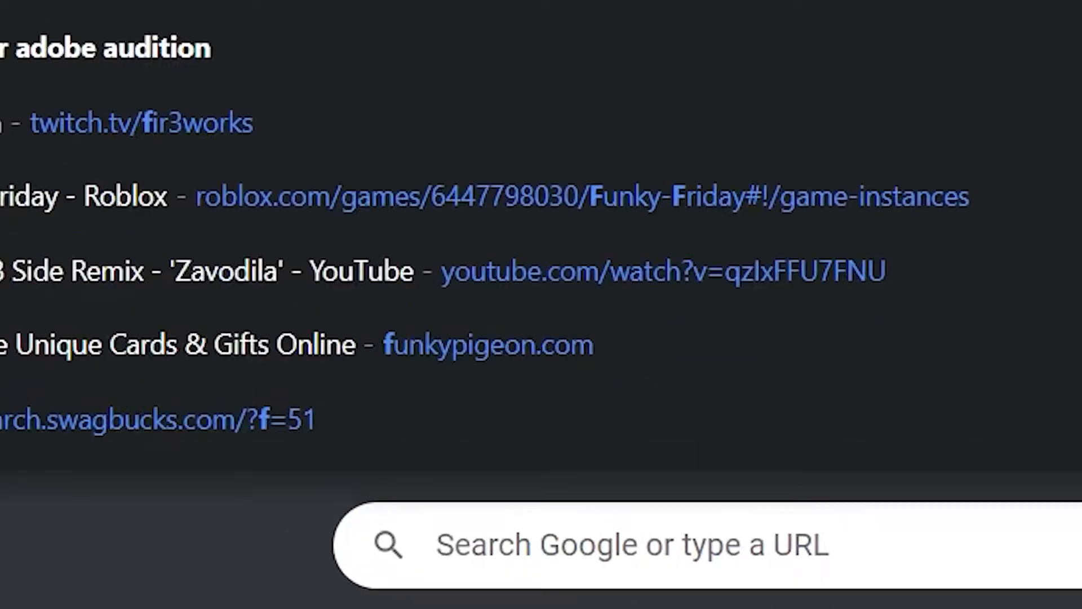
Search Google for 'frequency shifter plugin' to surface the fullbucket.de result.
type("full")
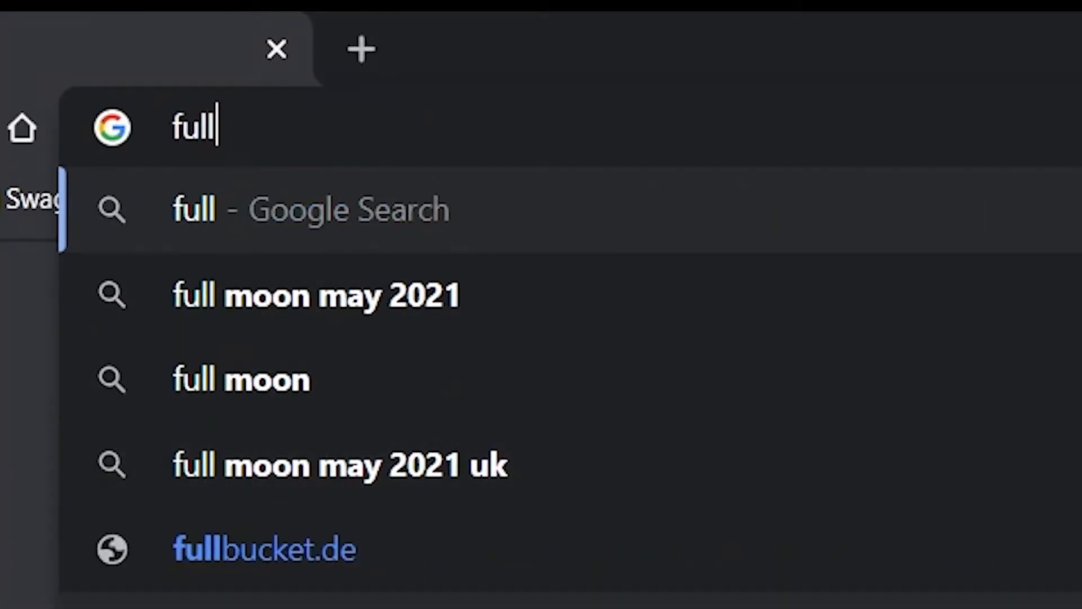
mouse_move(528, 596)
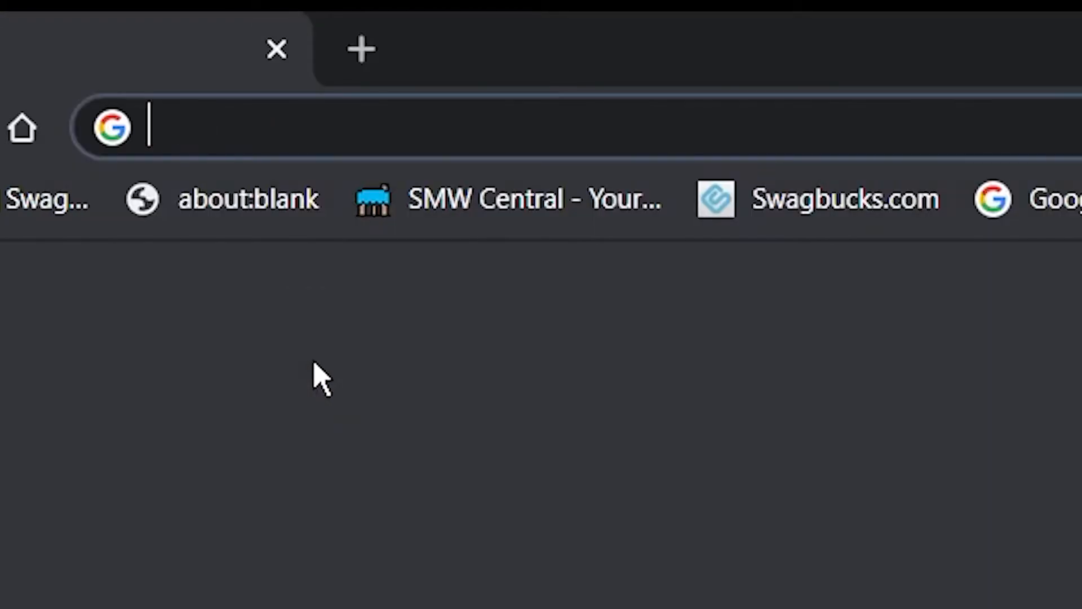
type("freq shifter")
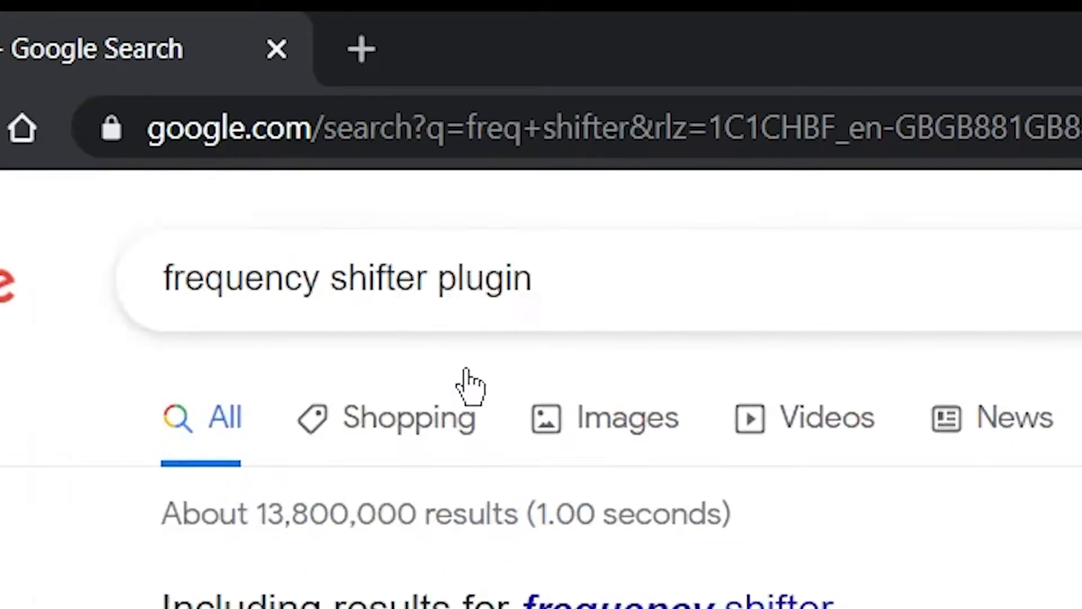
left_click(345, 278)
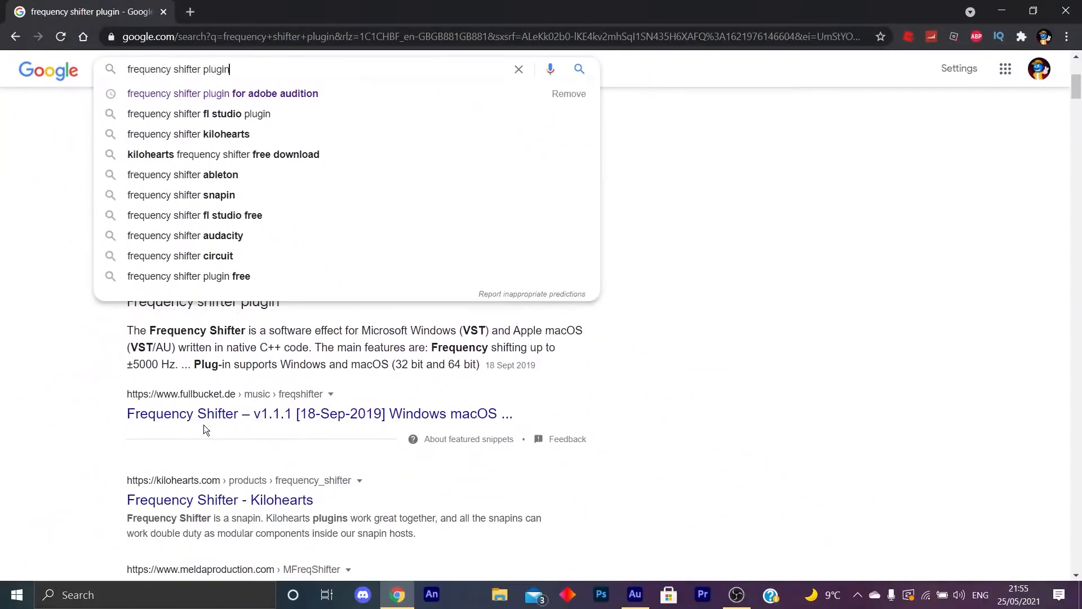
View the fullbucket.de Frequency Shifter download links, then open Audition's Audio Plug-In Manager.
left_click(319, 413)
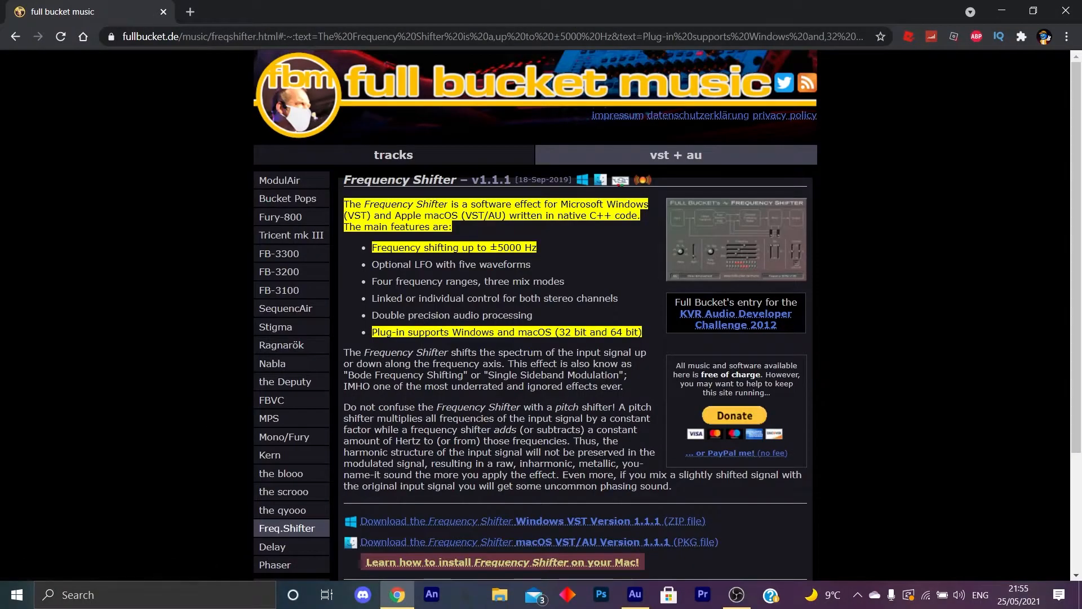
scroll("down", 3)
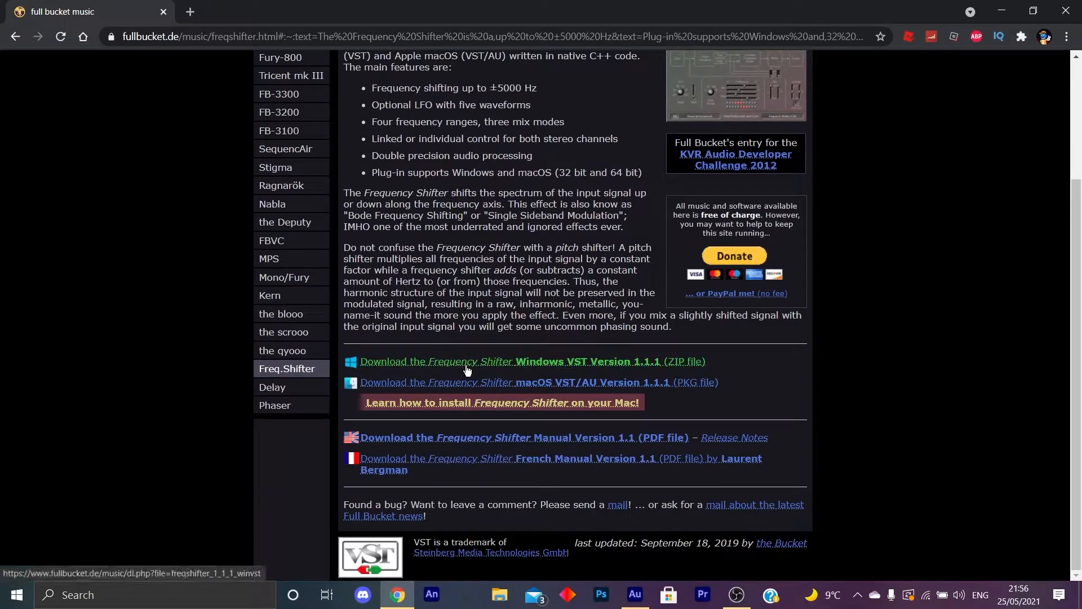
mouse_move(493, 366)
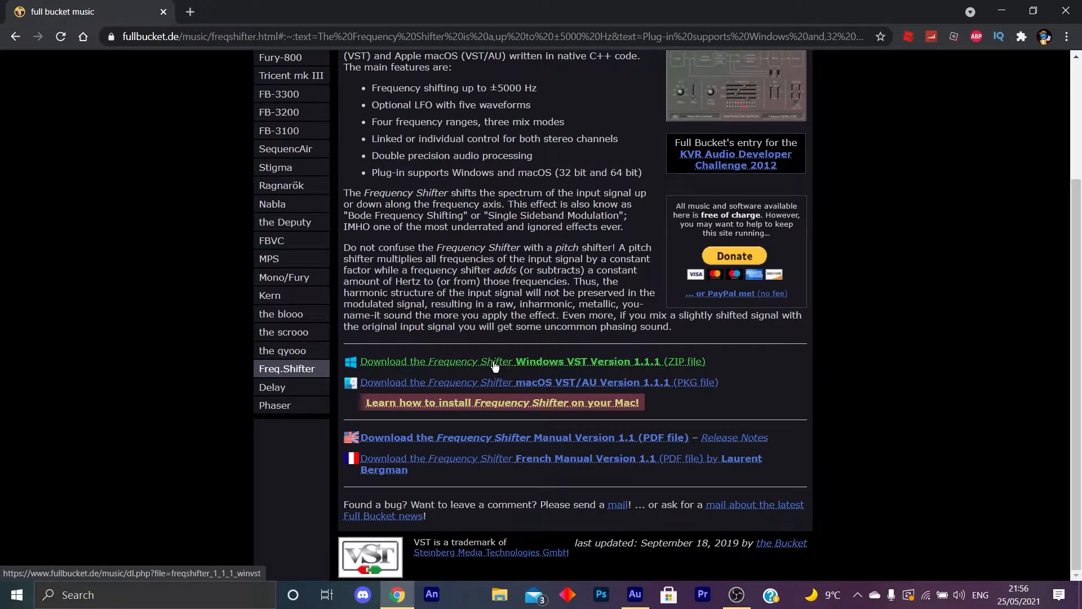
mouse_move(435, 371)
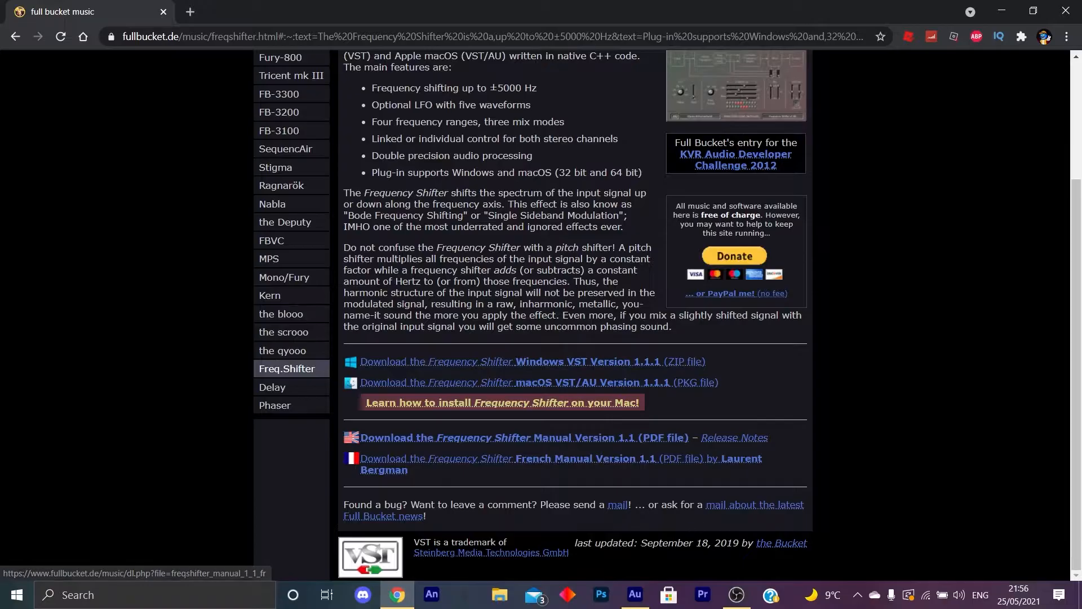
left_click(633, 594)
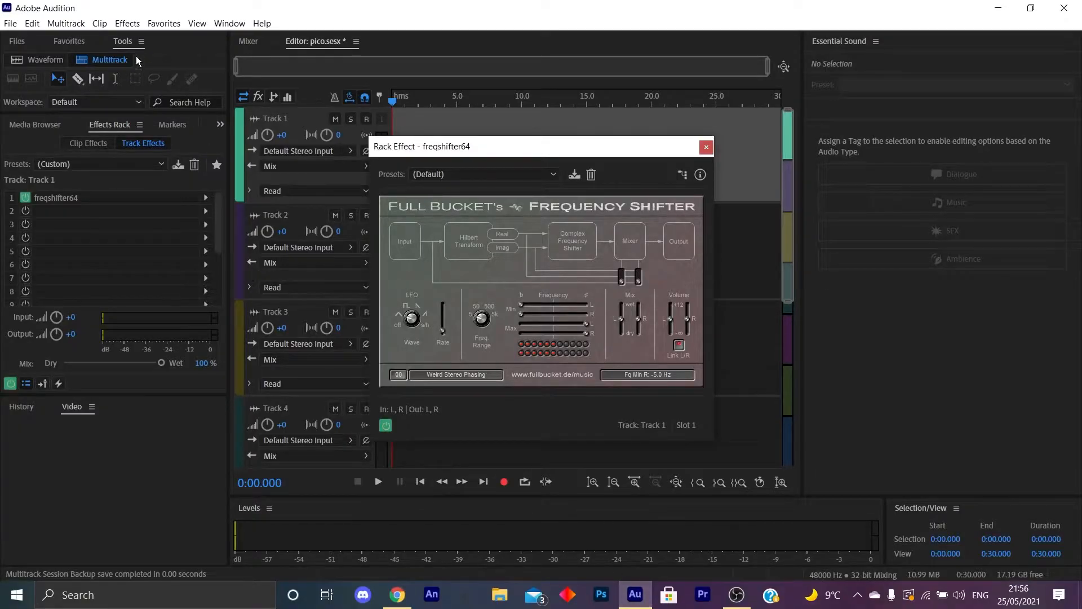
left_click(127, 22)
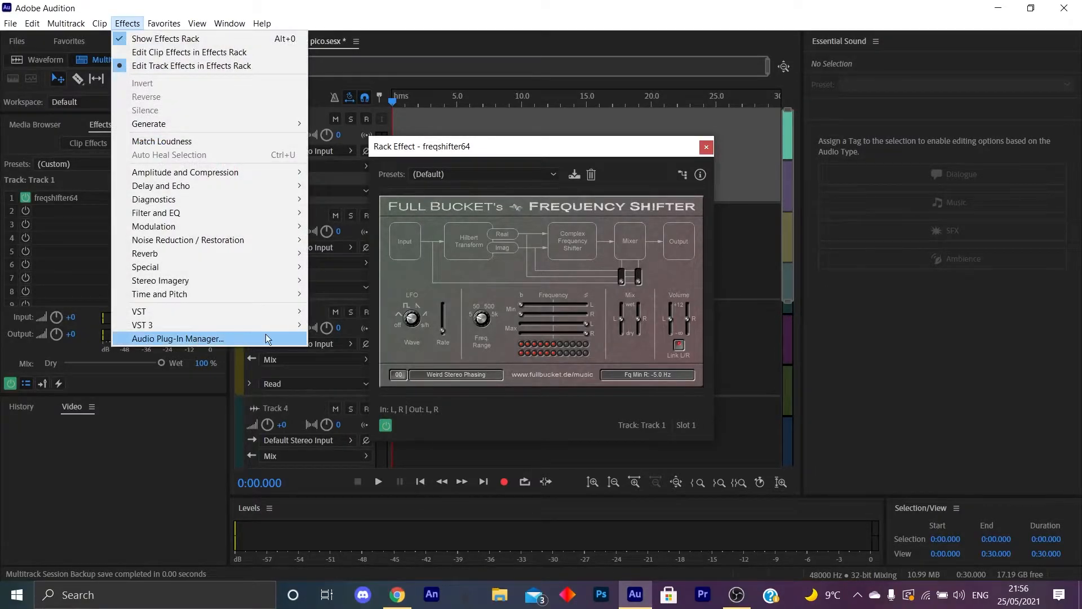
left_click(178, 338)
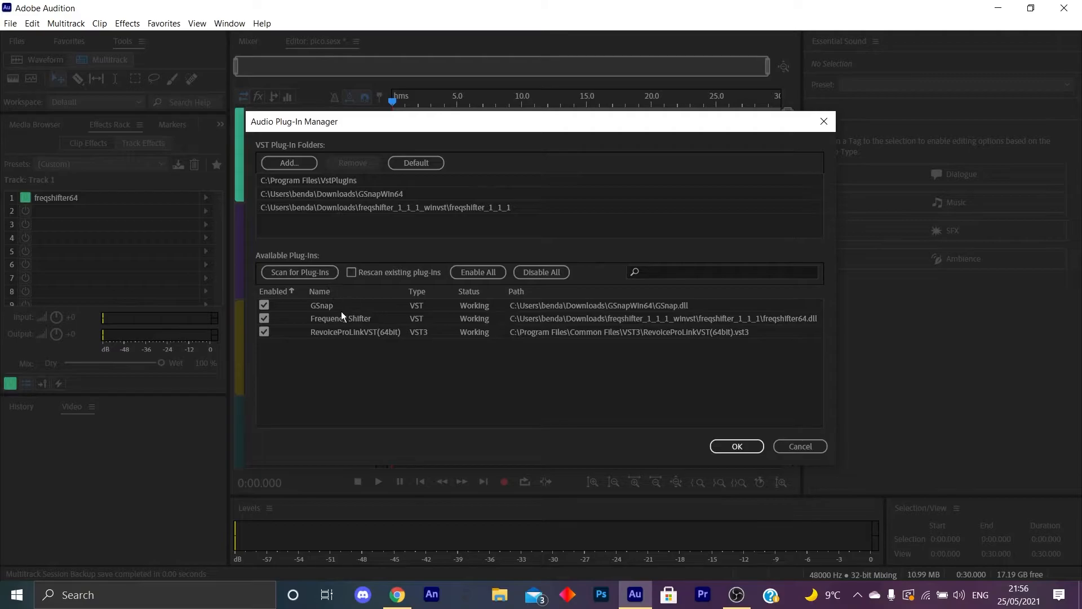
mouse_move(406, 234)
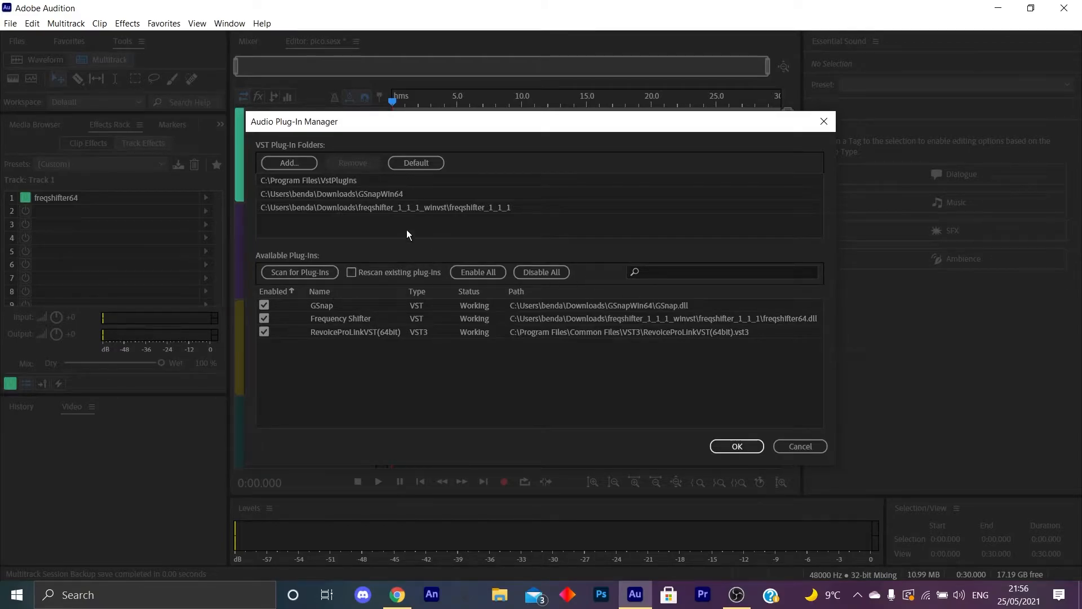
Add the freqshifter folder to the VST plug-in folders and apply the rescanned list.
left_click(288, 163)
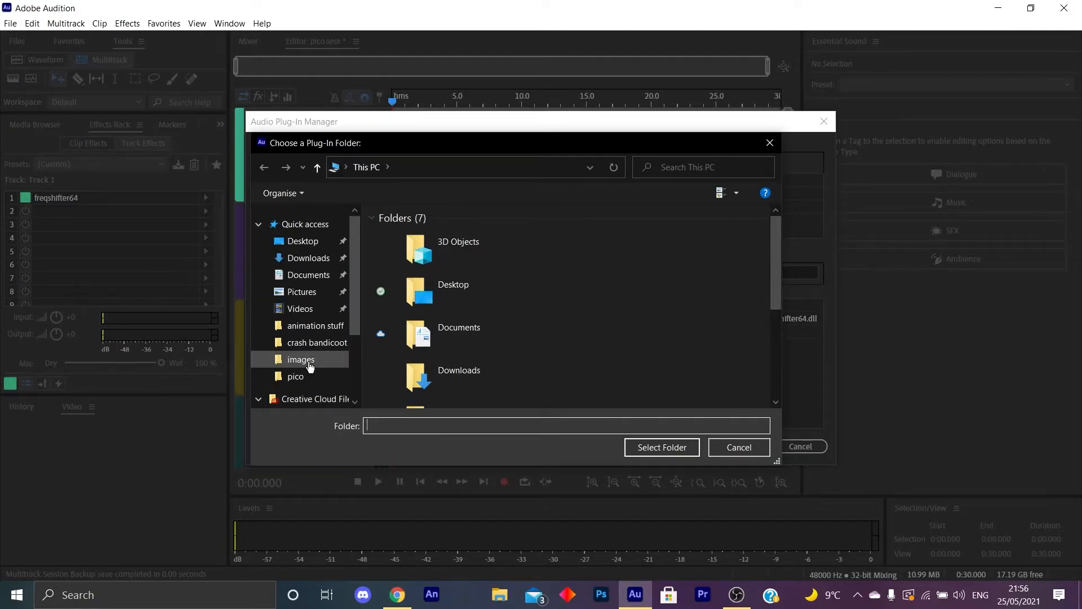
left_click(737, 446)
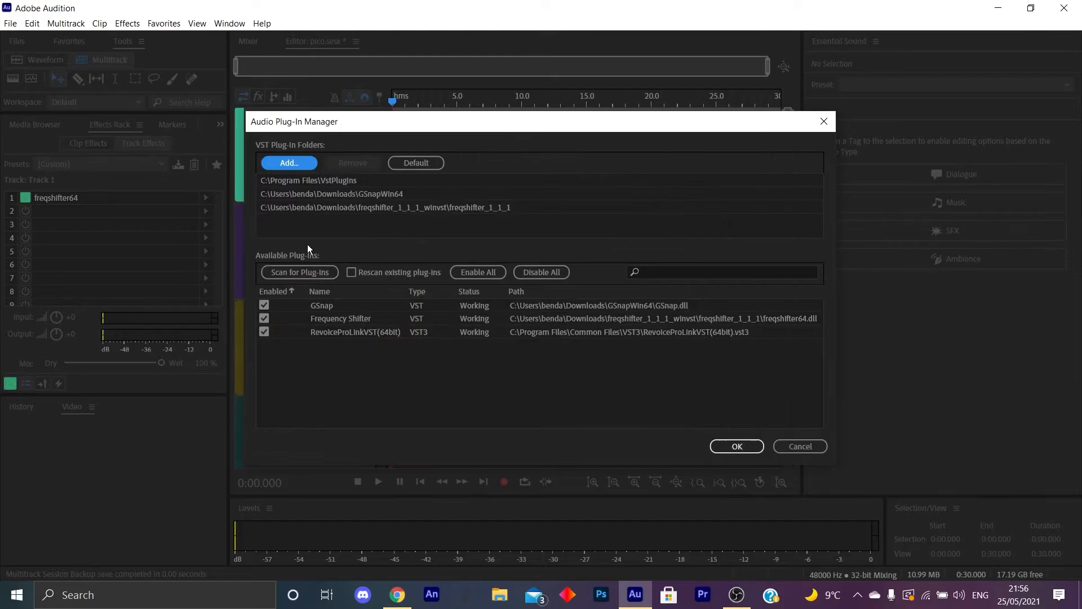
left_click(735, 446)
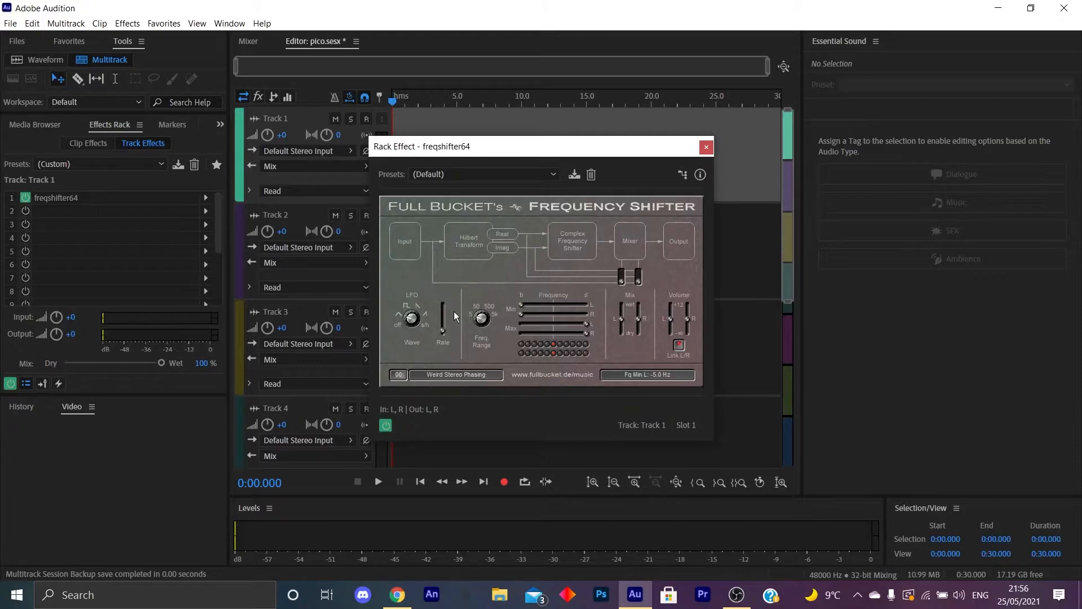
Open the freqshifter64 Rack Effect window from Track 1's effects rack.
left_click(411, 317)
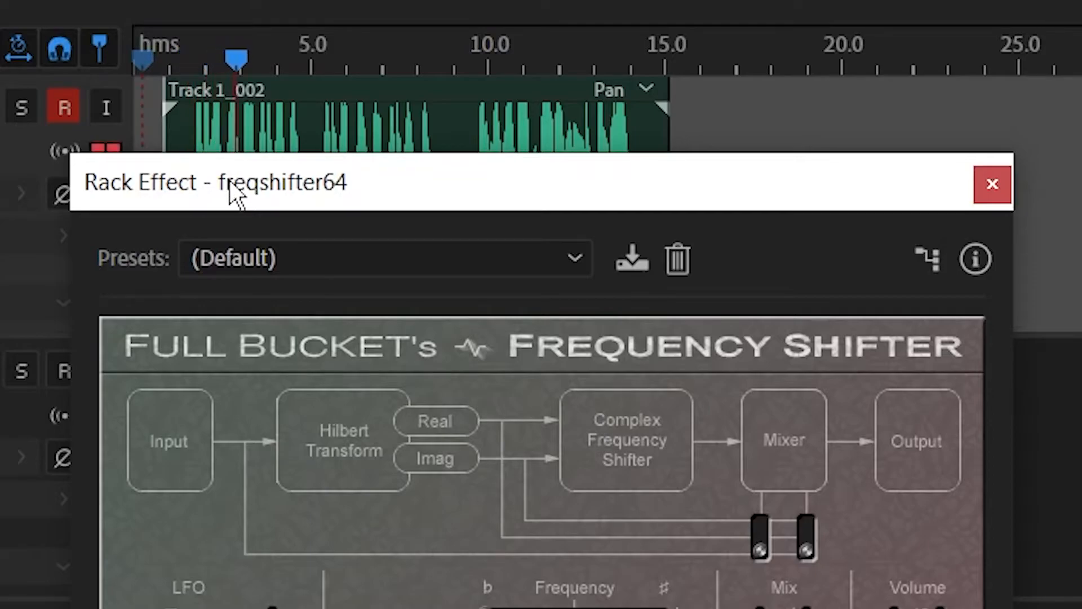
Turn the LFO off, set Freq. Range to 500 Hz, and raise the right-channel wet mix.
left_click(305, 58)
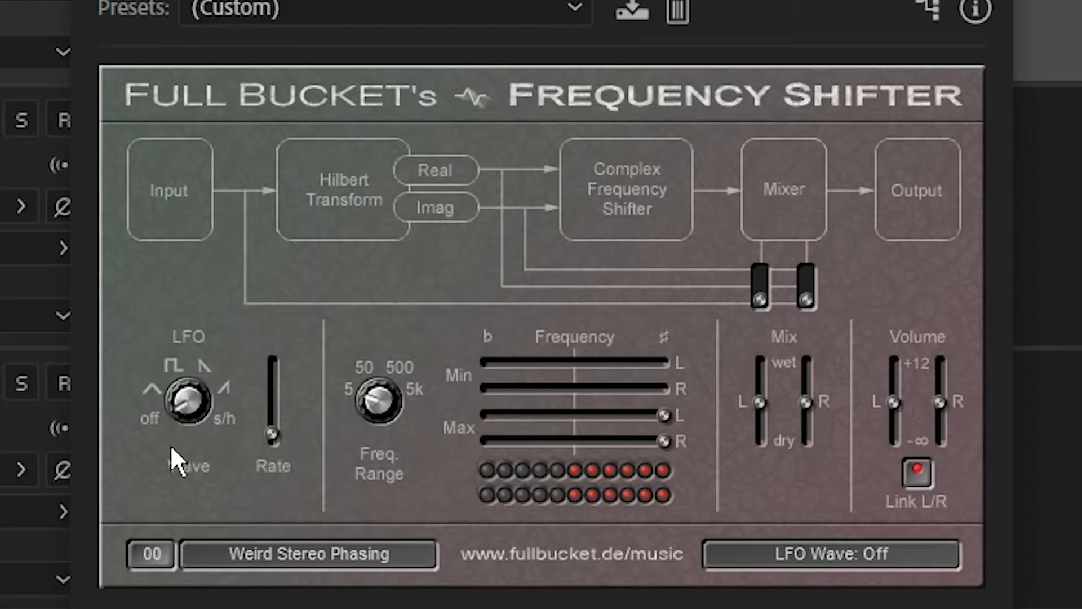
mouse_move(183, 428)
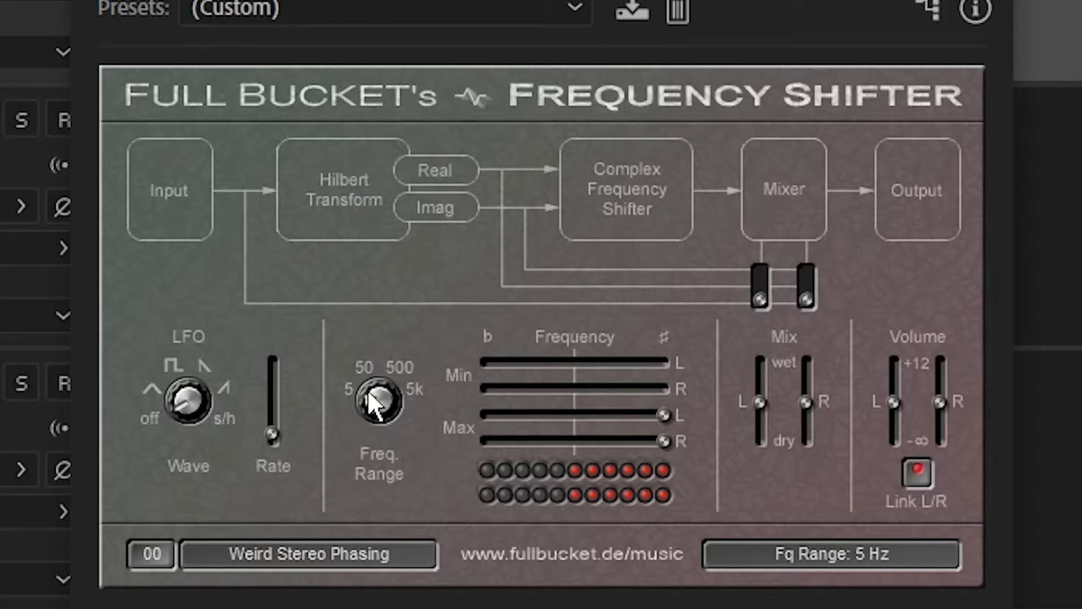
left_click_drag(378, 401, 393, 372)
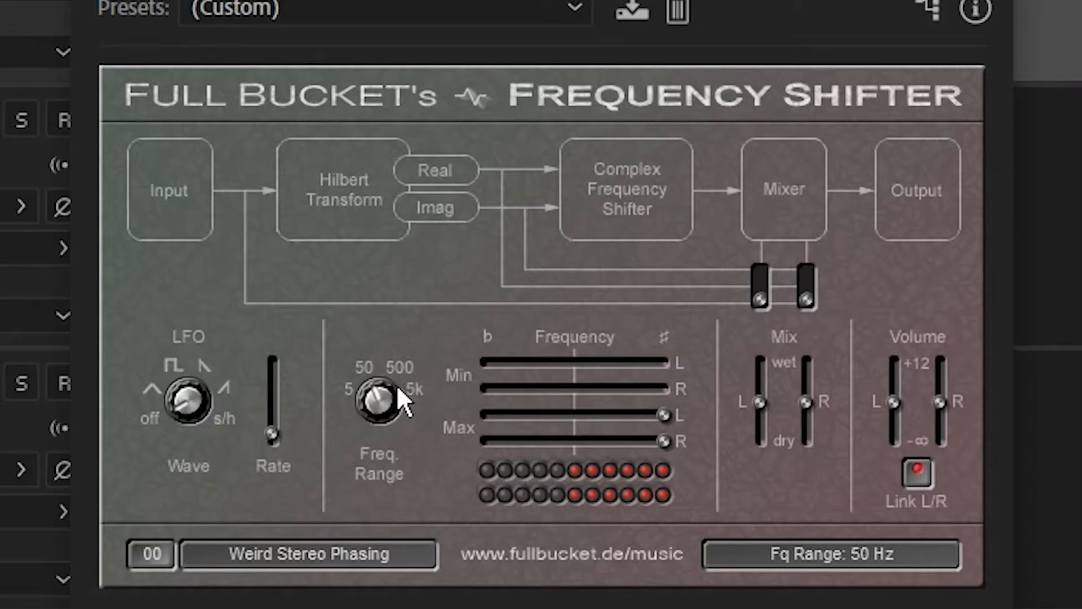
mouse_move(373, 404)
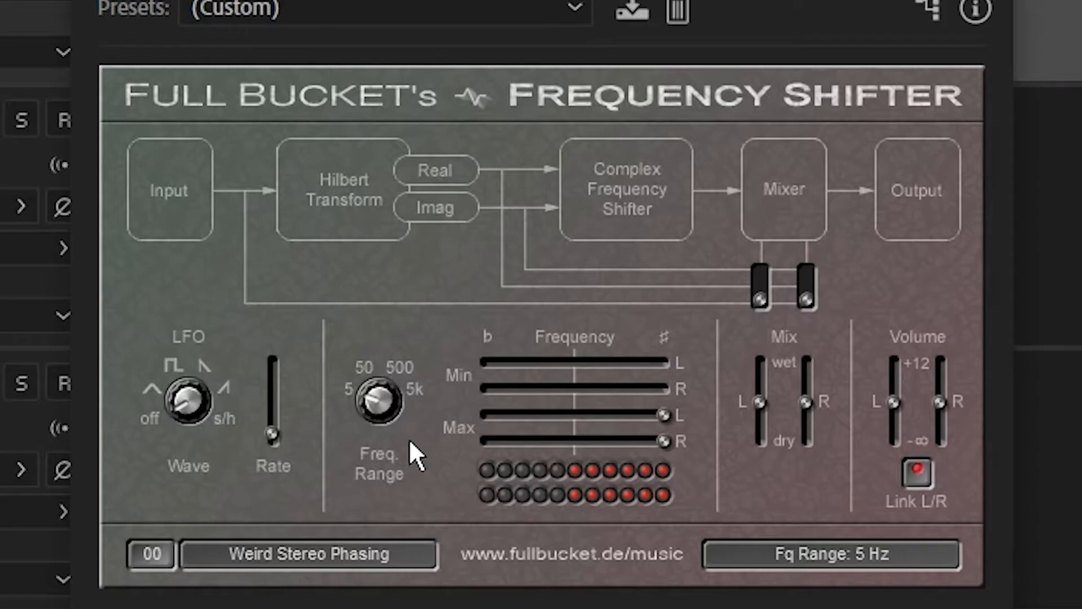
left_click_drag(378, 402, 379, 373)
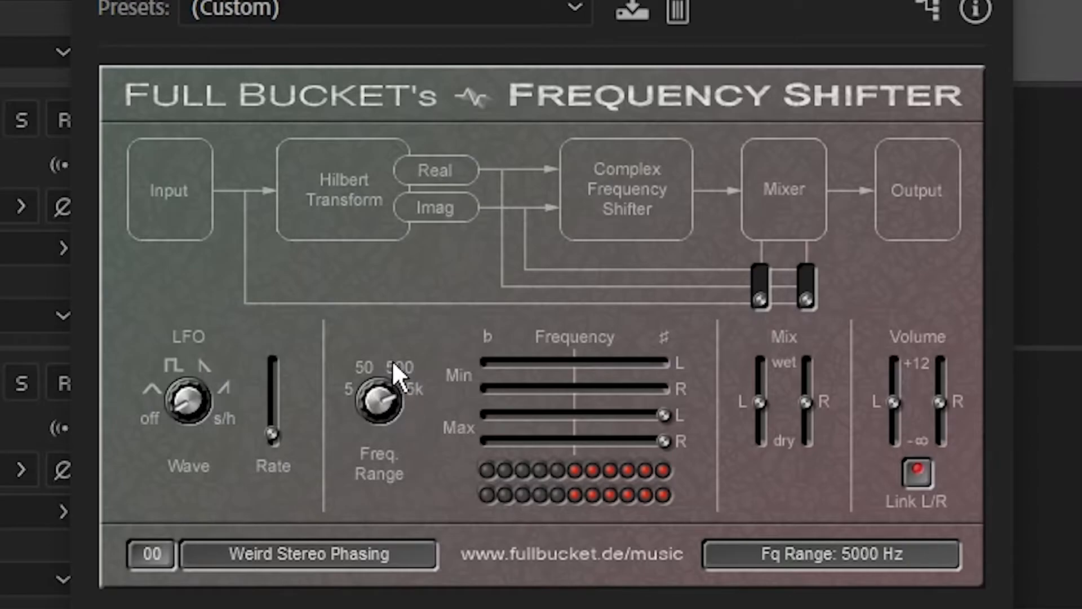
left_click_drag(378, 400, 378, 448)
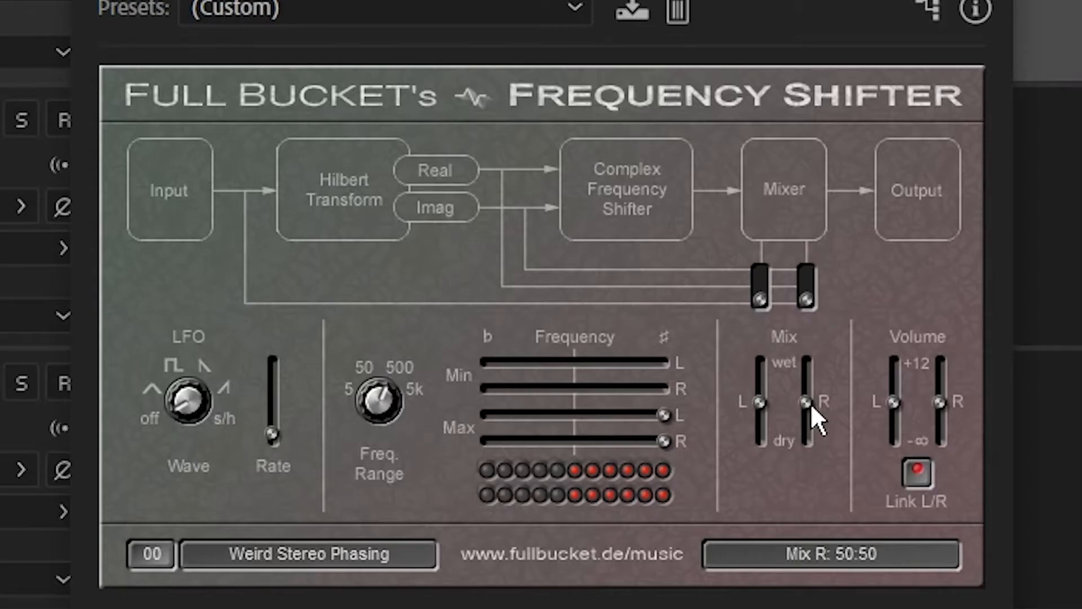
left_click_drag(807, 401, 808, 359)
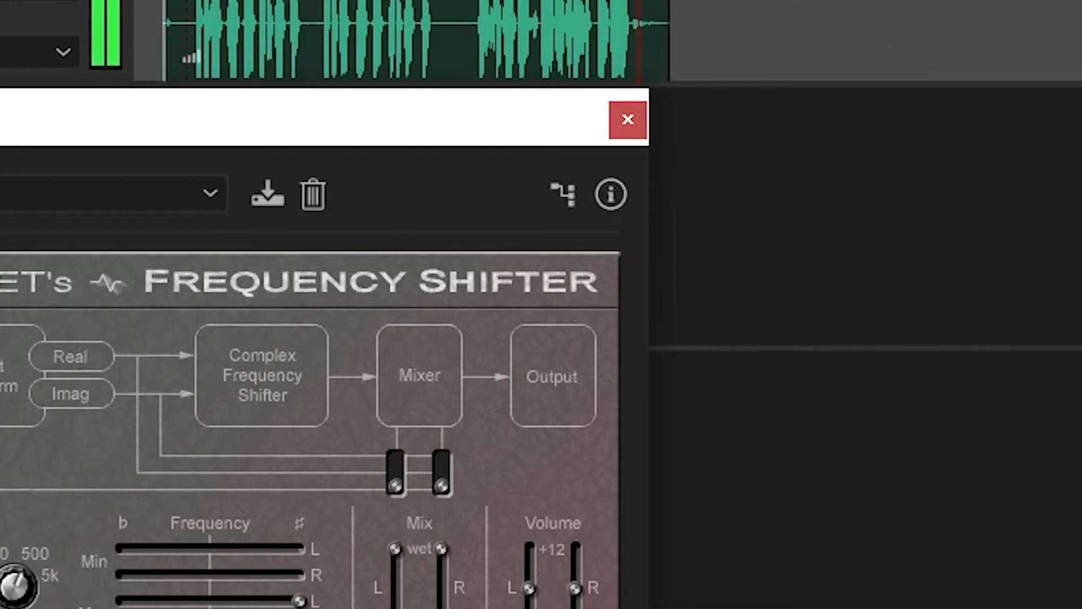
mouse_move(708, 125)
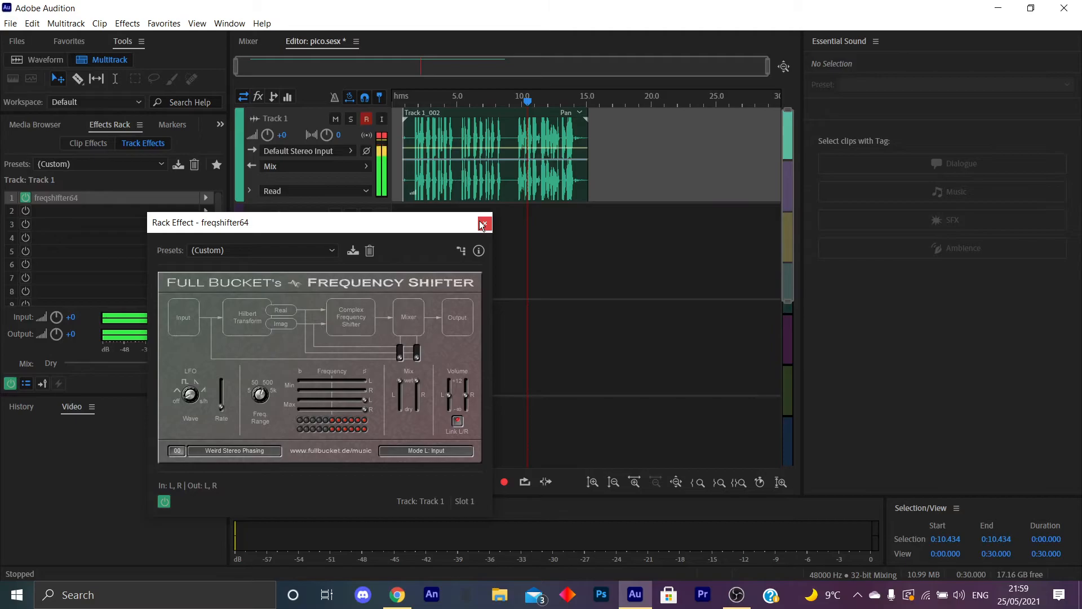
mouse_move(483, 224)
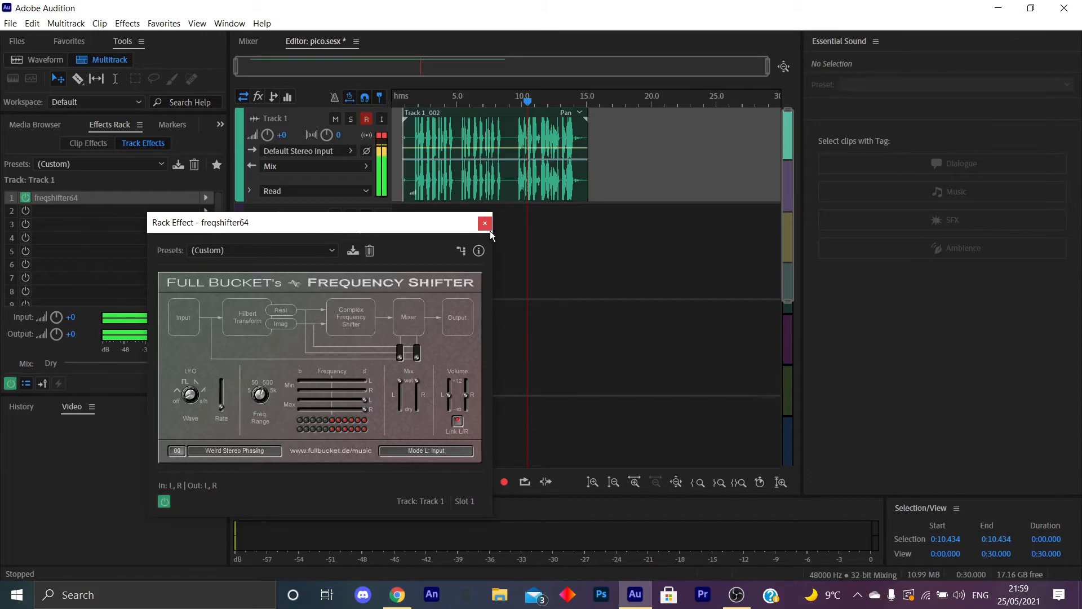
mouse_move(485, 223)
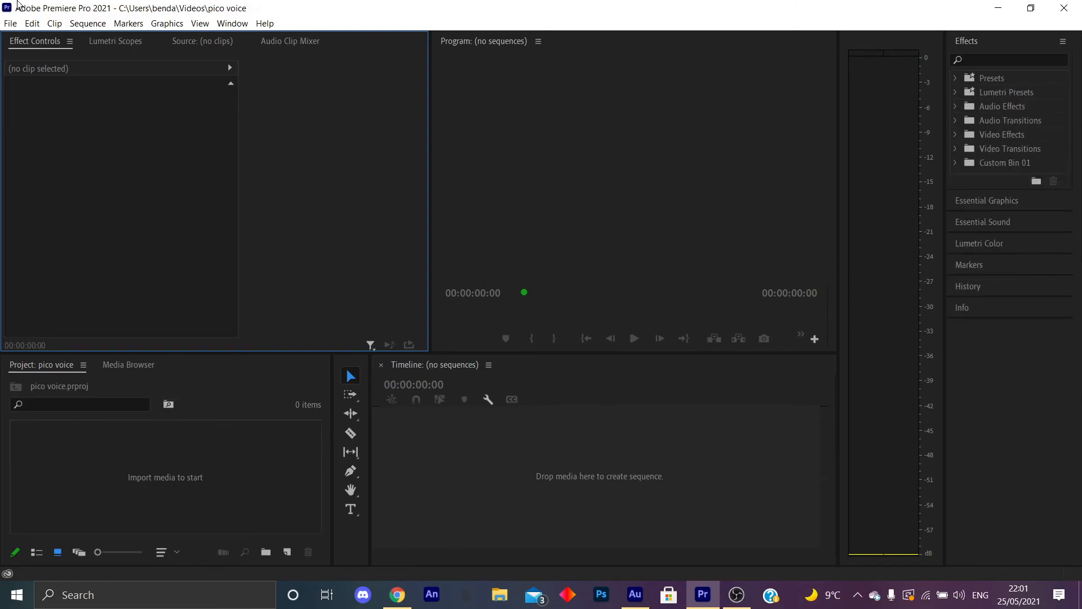
Expand Audio Effects > VST > Effect > Full Bucket Music in Premiere Pro.
left_click(10, 23)
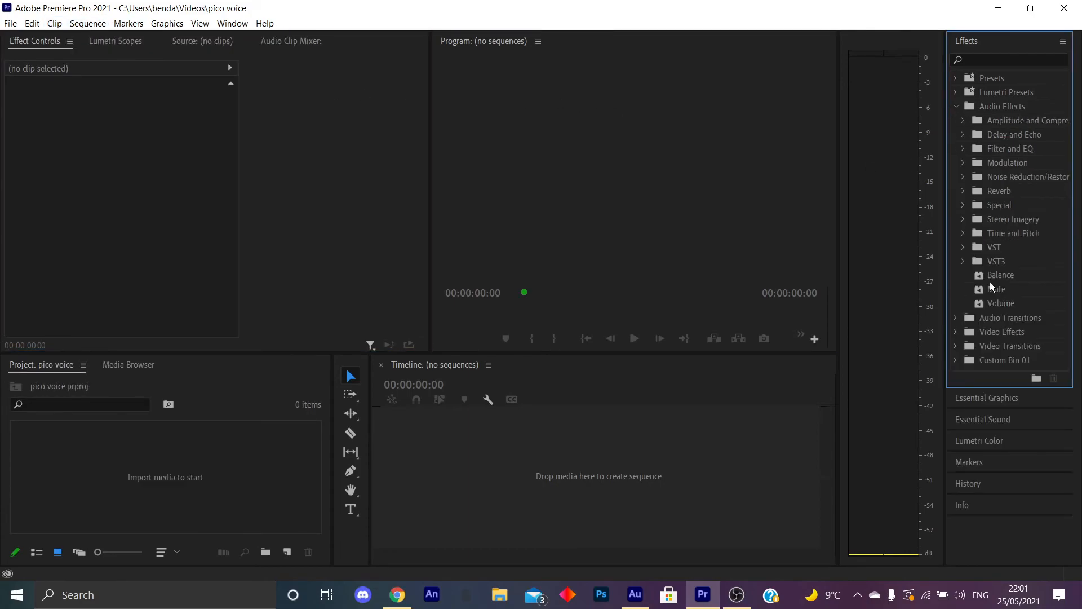
left_click(962, 261)
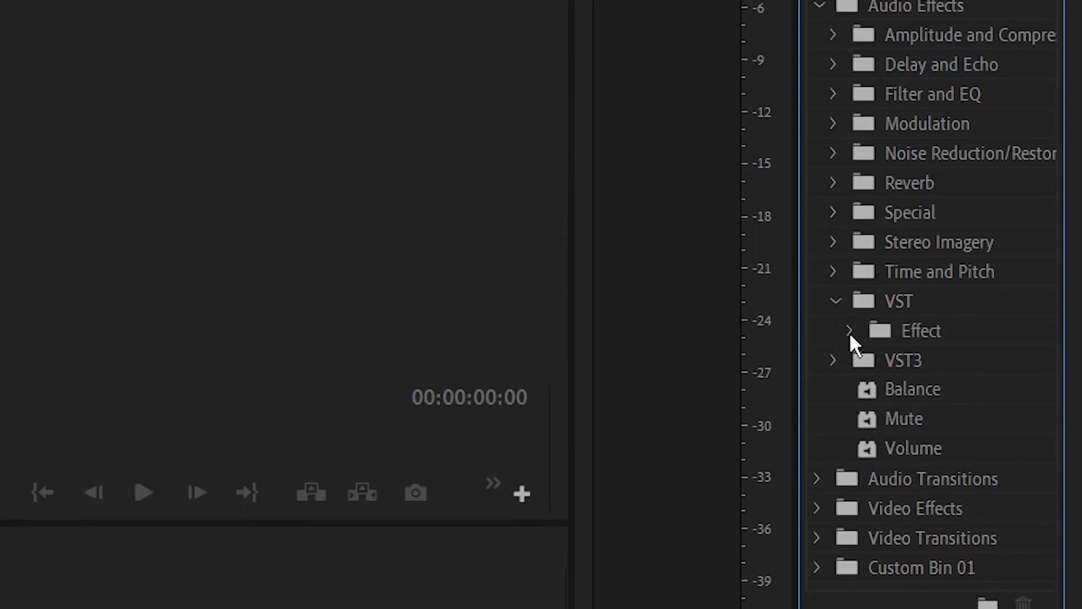
left_click(848, 331)
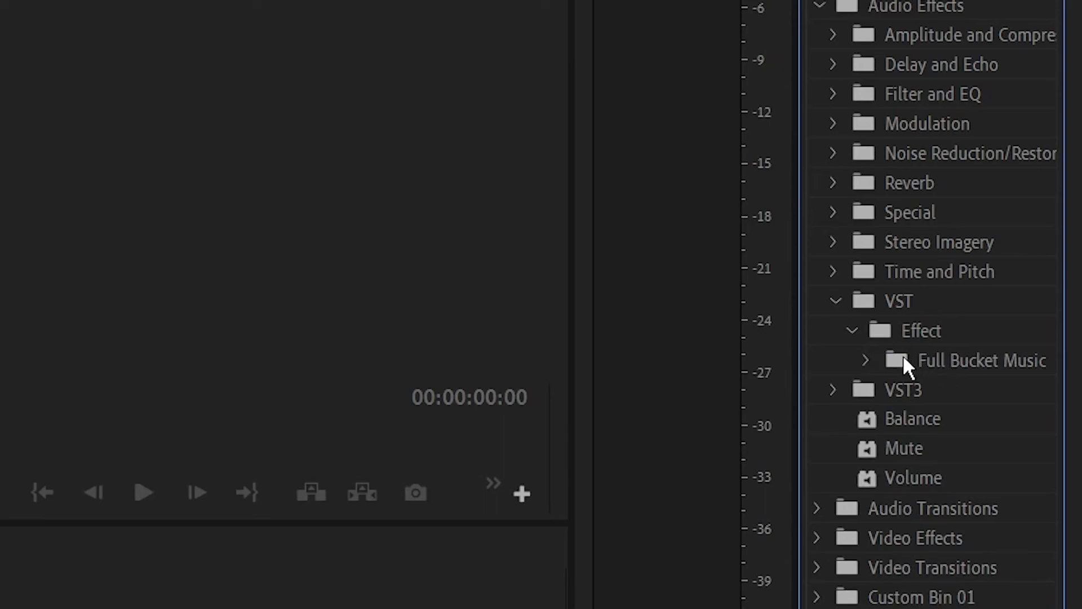
left_click(845, 359)
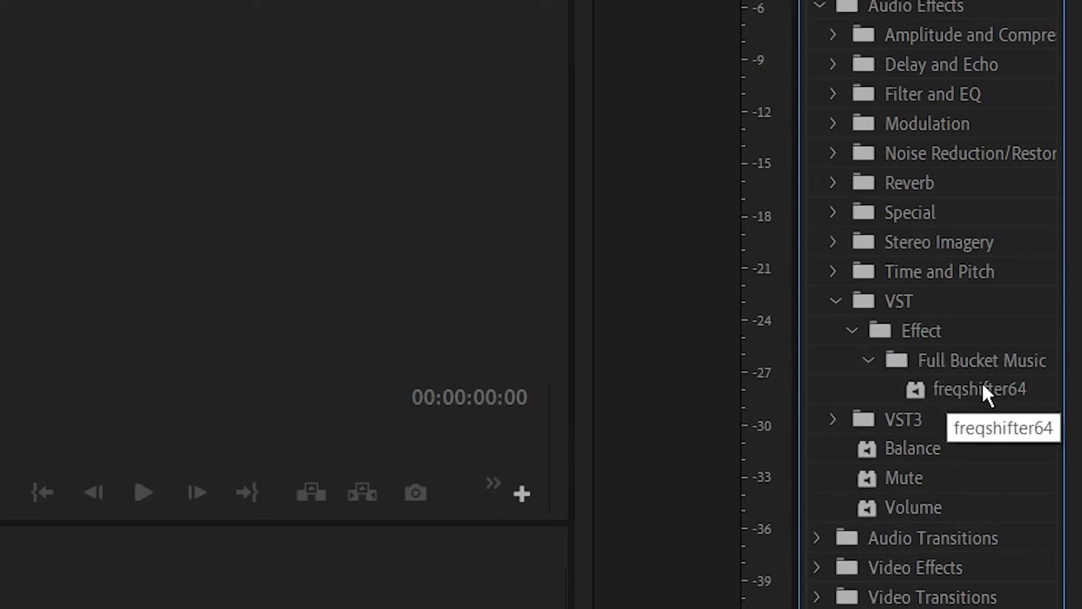
mouse_move(959, 404)
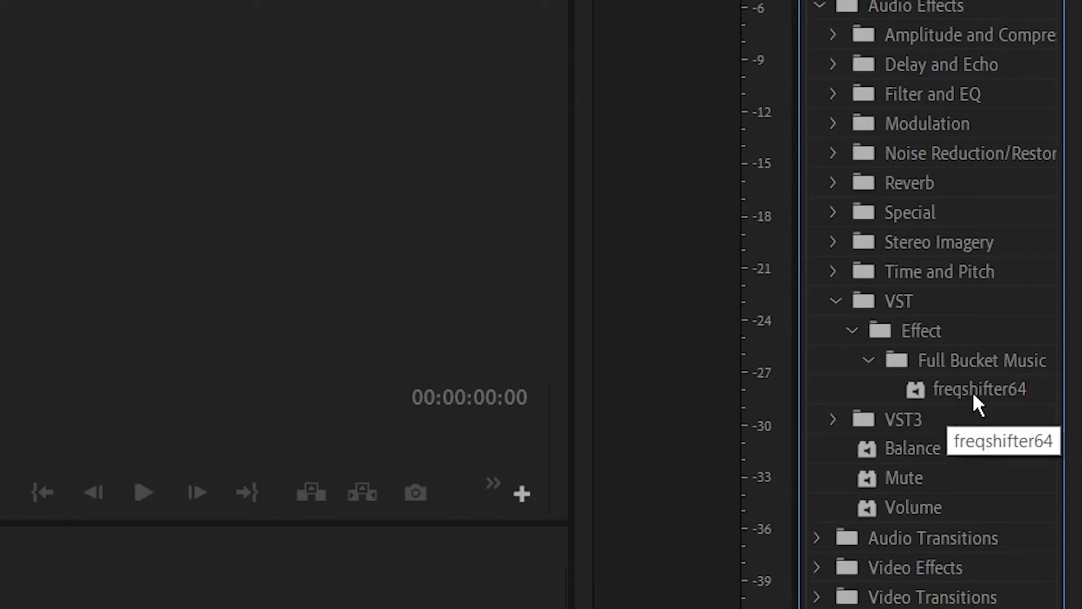
mouse_move(938, 414)
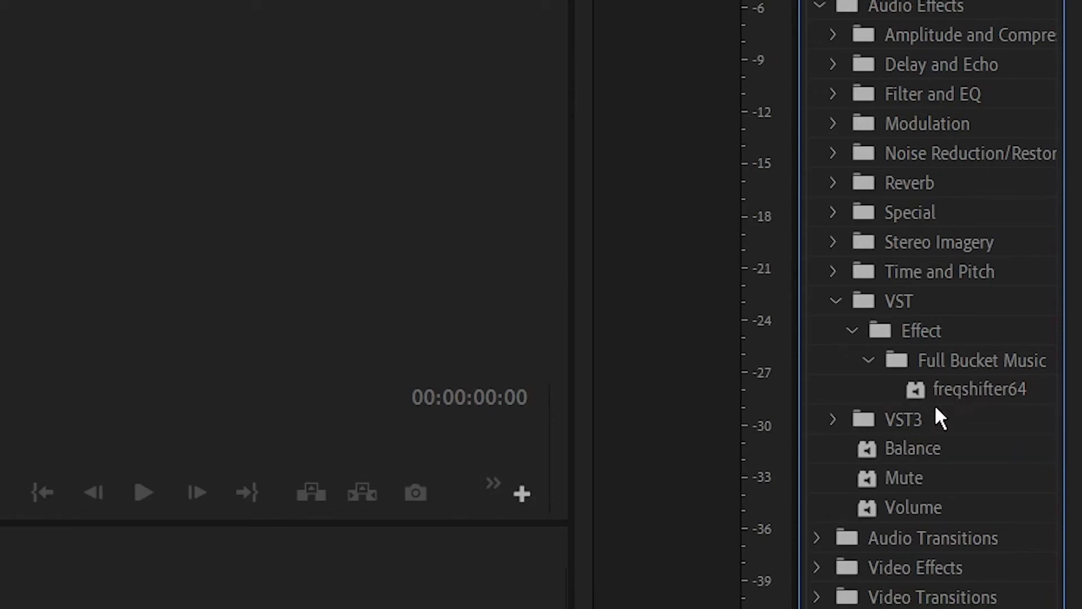
mouse_move(970, 422)
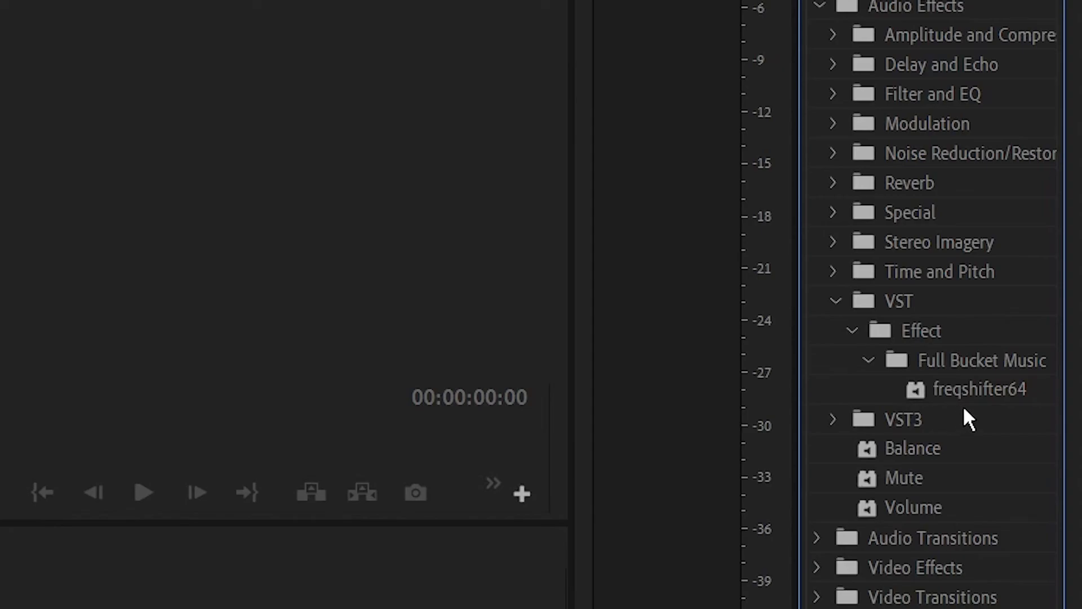
mouse_move(953, 411)
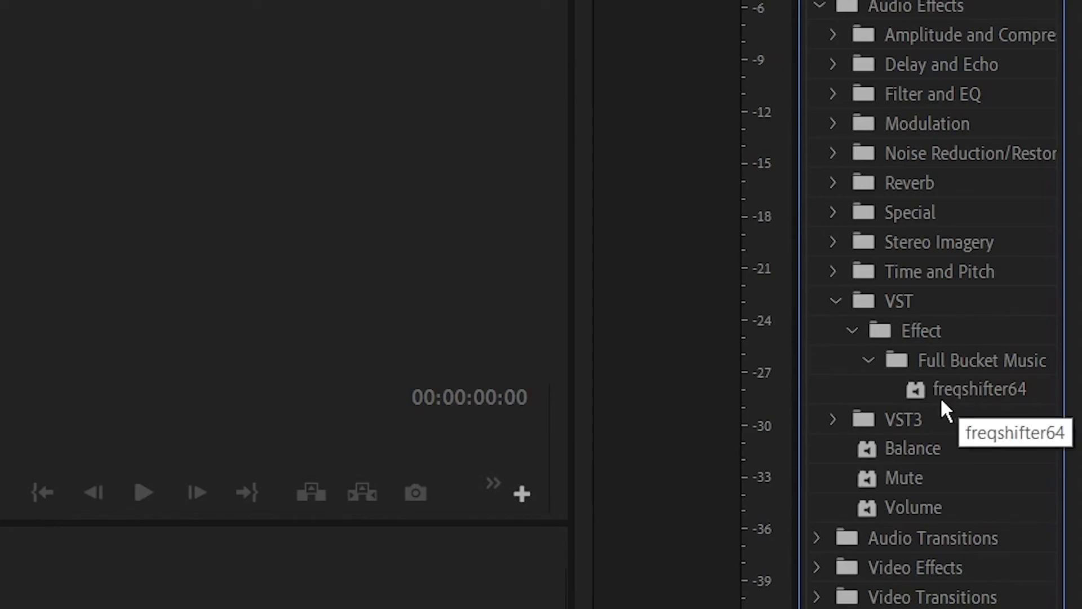
mouse_move(973, 406)
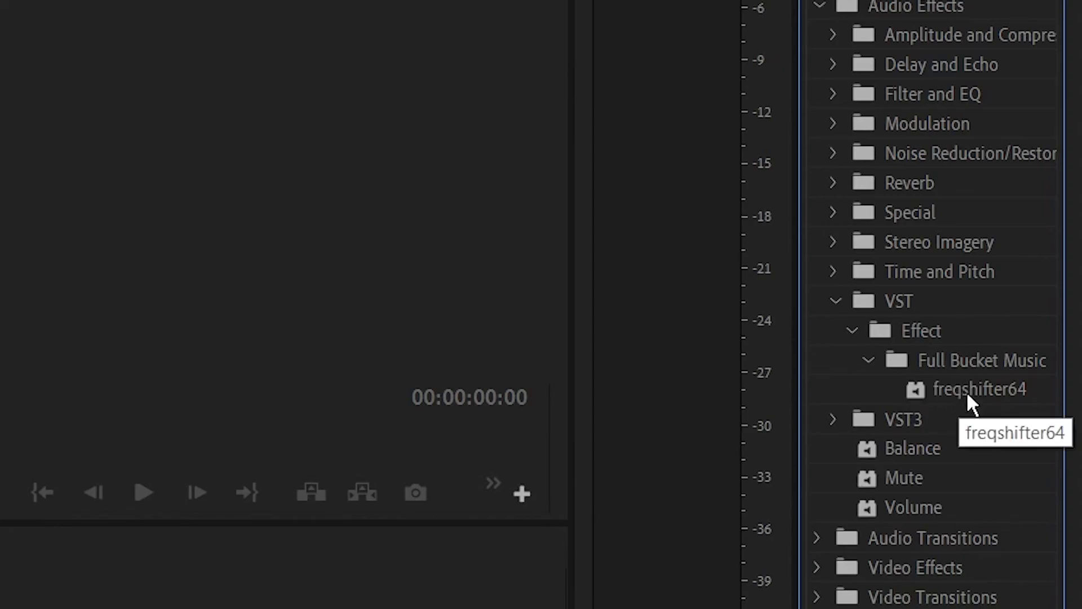
mouse_move(1021, 405)
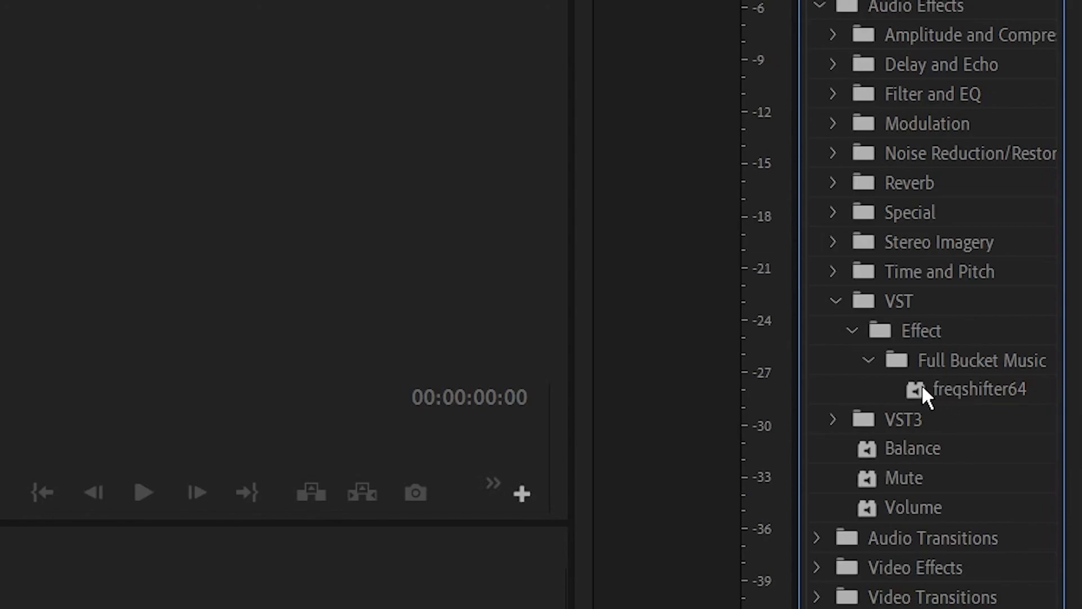
mouse_move(908, 424)
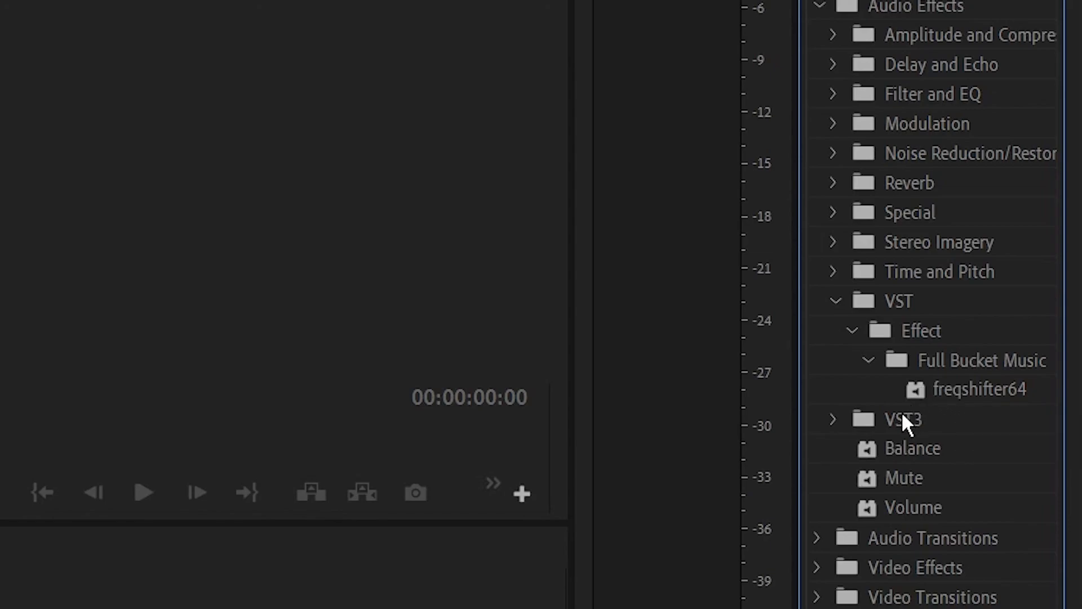